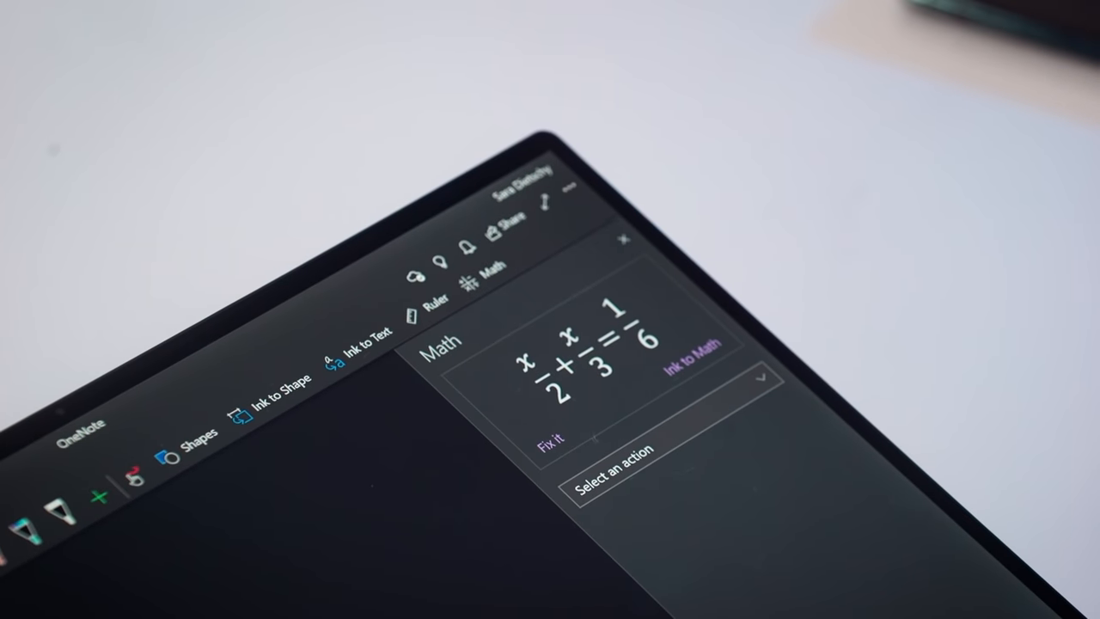
Solve x/2 + x/3 = 1/6 for x in the Math pane and show the solution steps.
{"action": "left_click", "coordinate": [627, 476]}
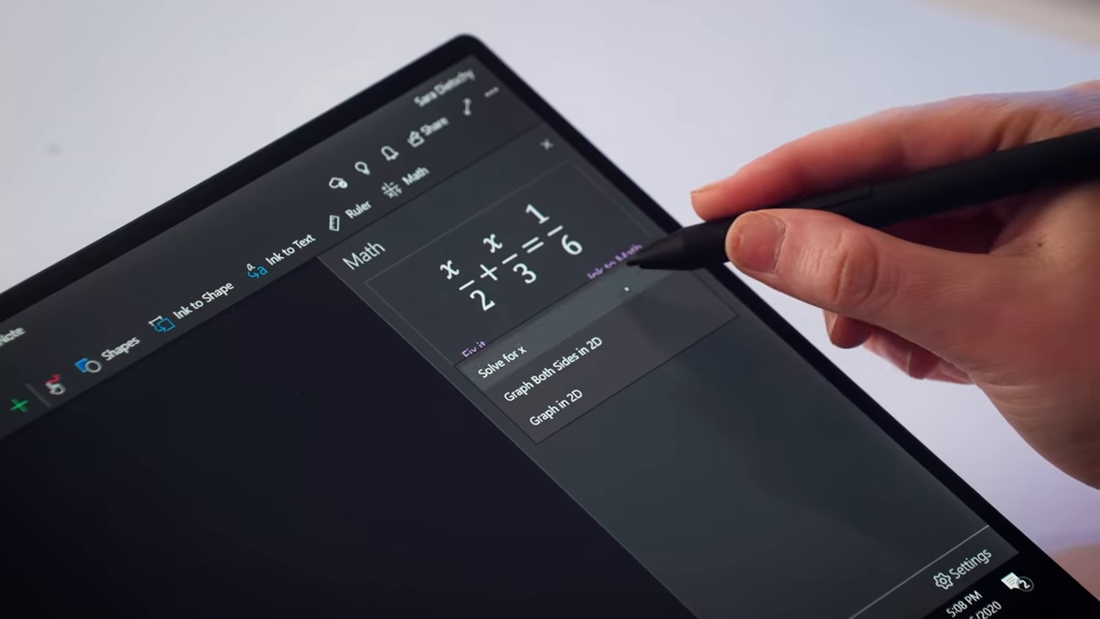
{"action": "left_click", "coordinate": [508, 369]}
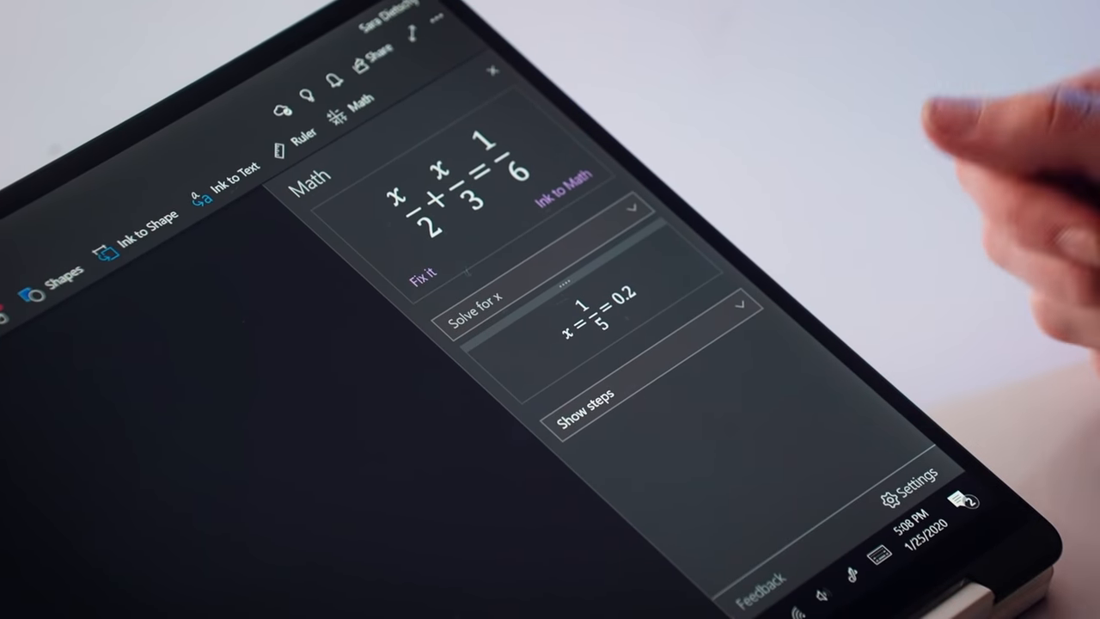
{"action": "left_click", "coordinate": [580, 419]}
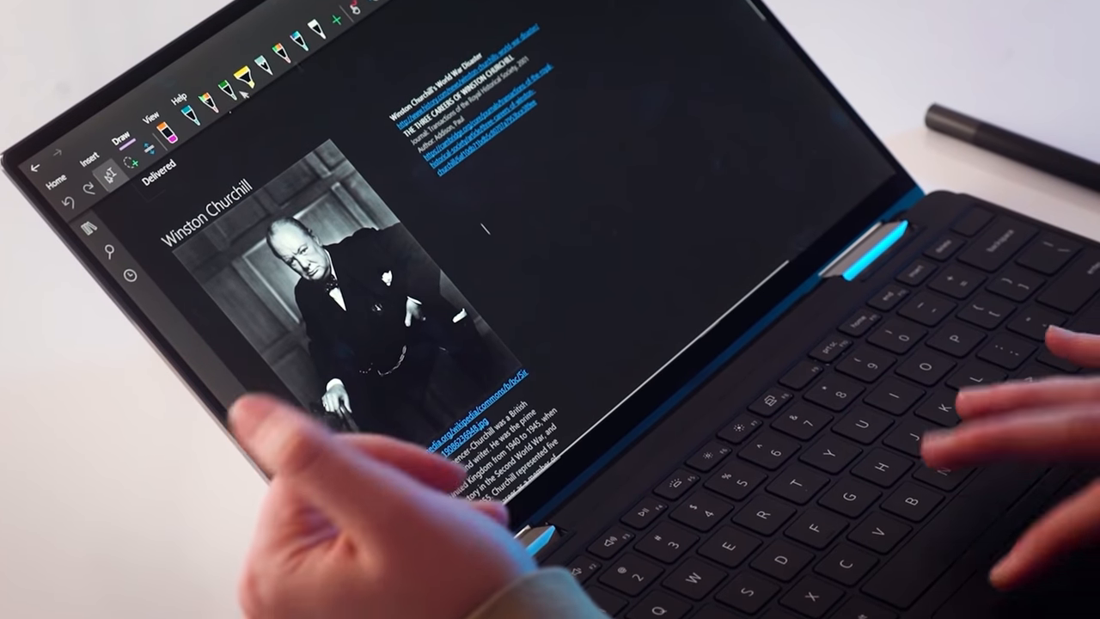
Search Researcher for Winston Churchill journals and open 'The Three Careers of Winston Churchill'.
{"action": "left_click", "coordinate": [82, 166]}
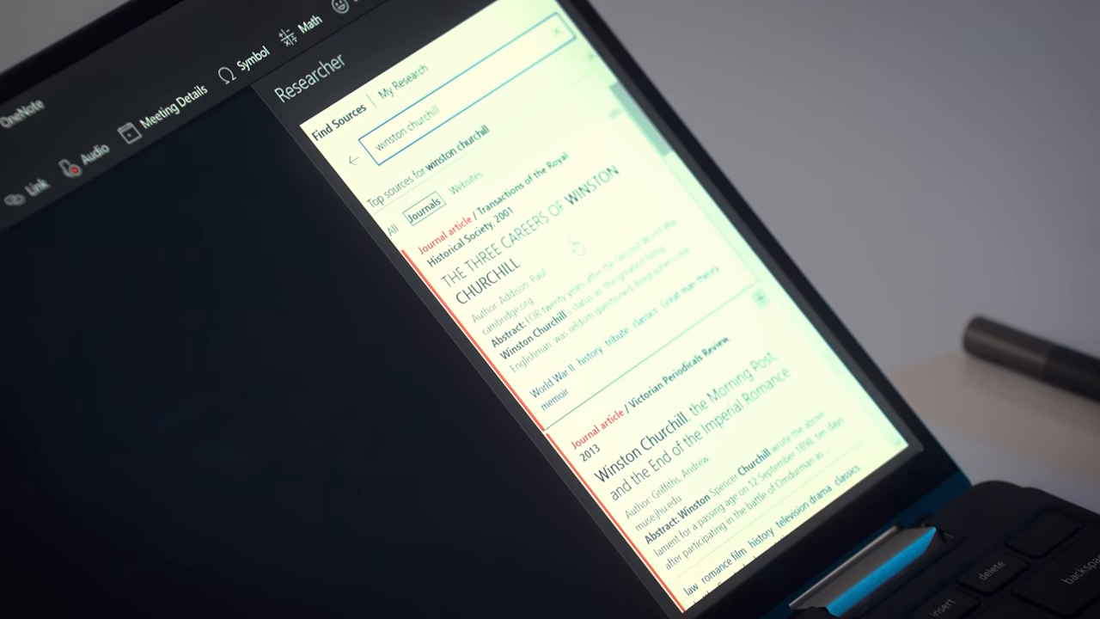
{"action": "left_click", "coordinate": [499, 275]}
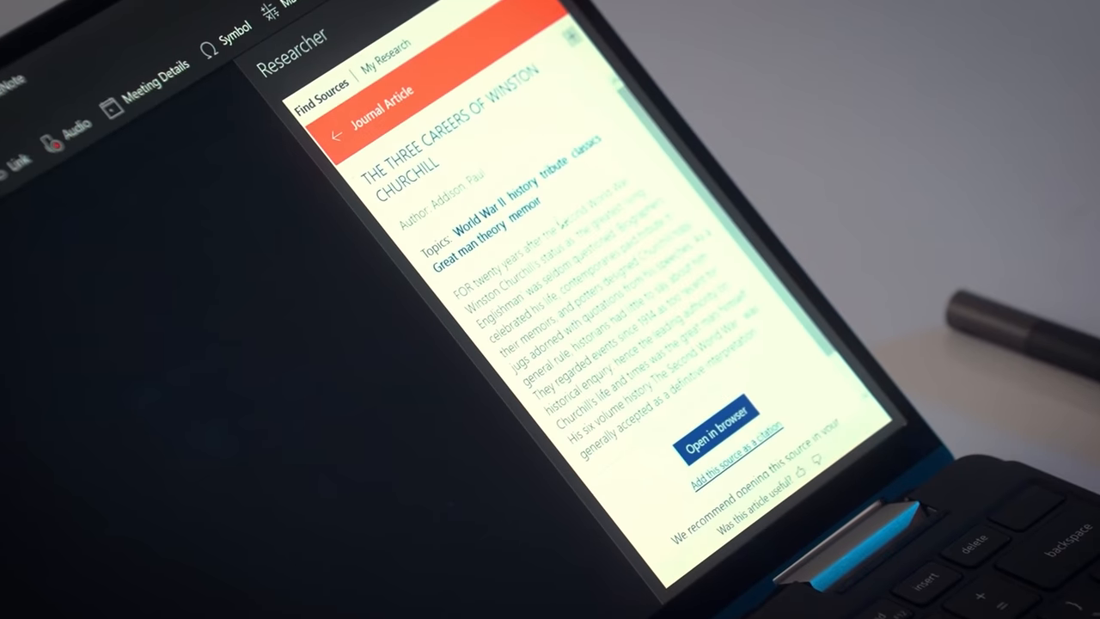